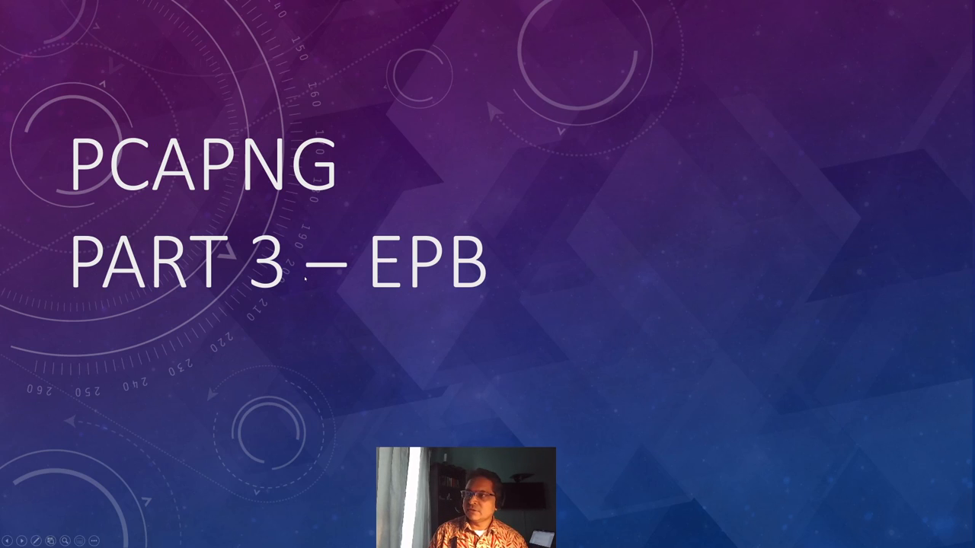
Advance the slideshow to the 'What's PCAP NG' slide contrasting pcap with pcapng.
{"action": "key", "text": "right"}
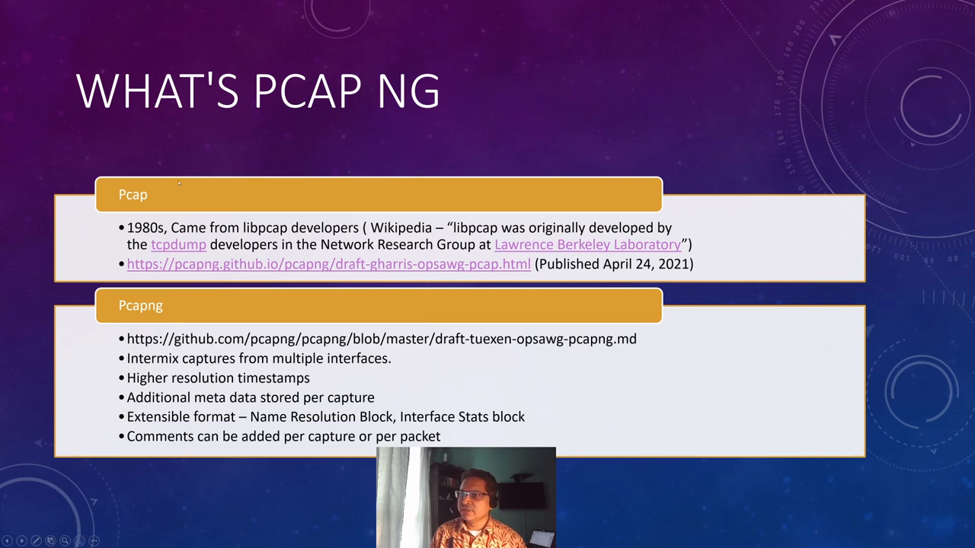
{"action": "mouse_move", "coordinate": [251, 154]}
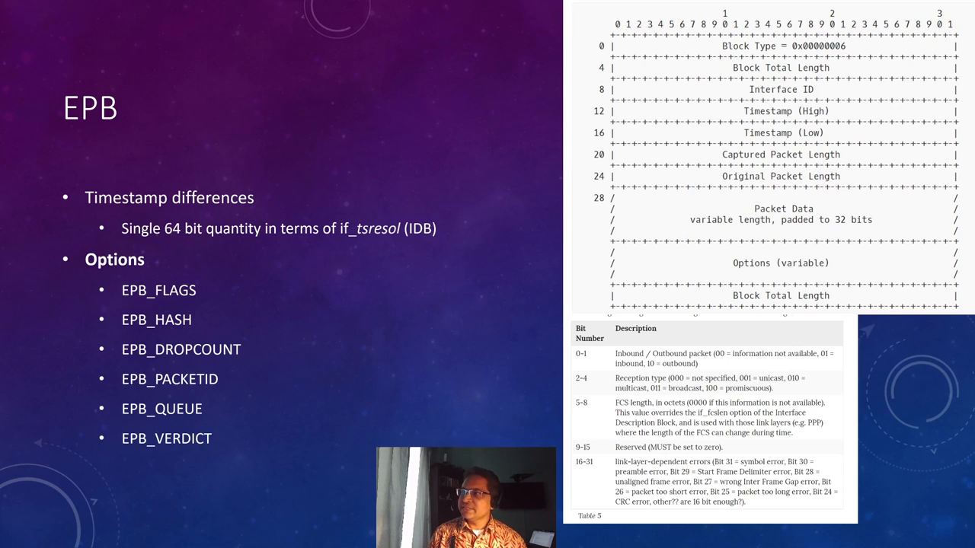
{"action": "key", "text": "Right"}
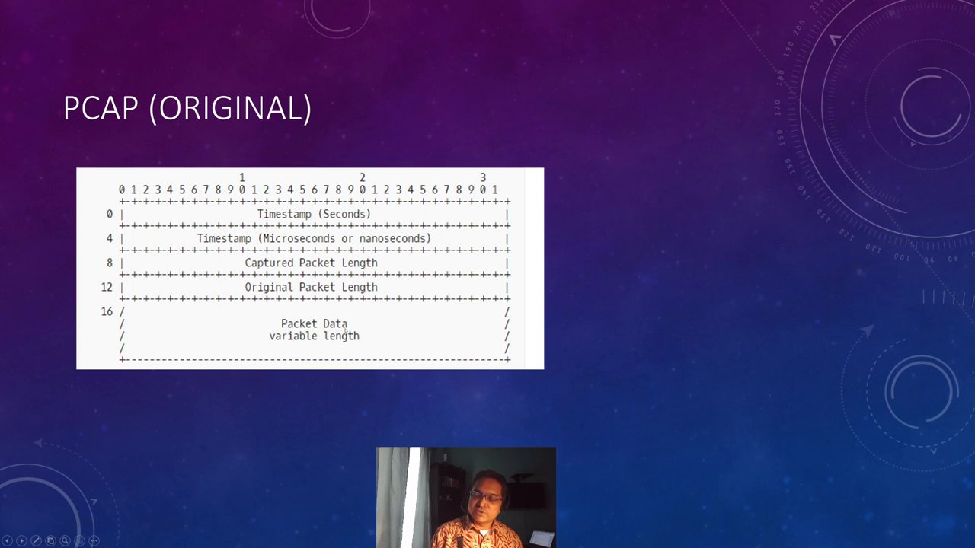
{"action": "key", "text": "right"}
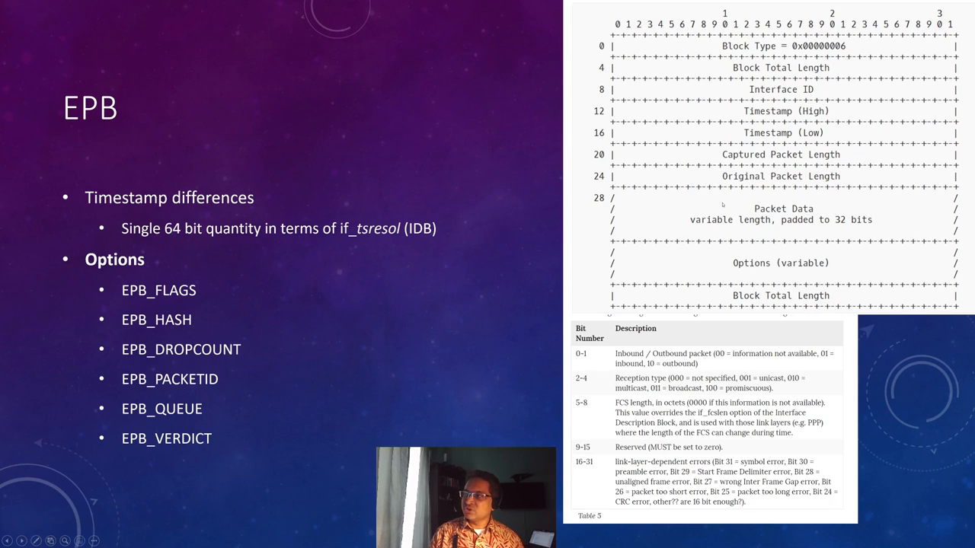